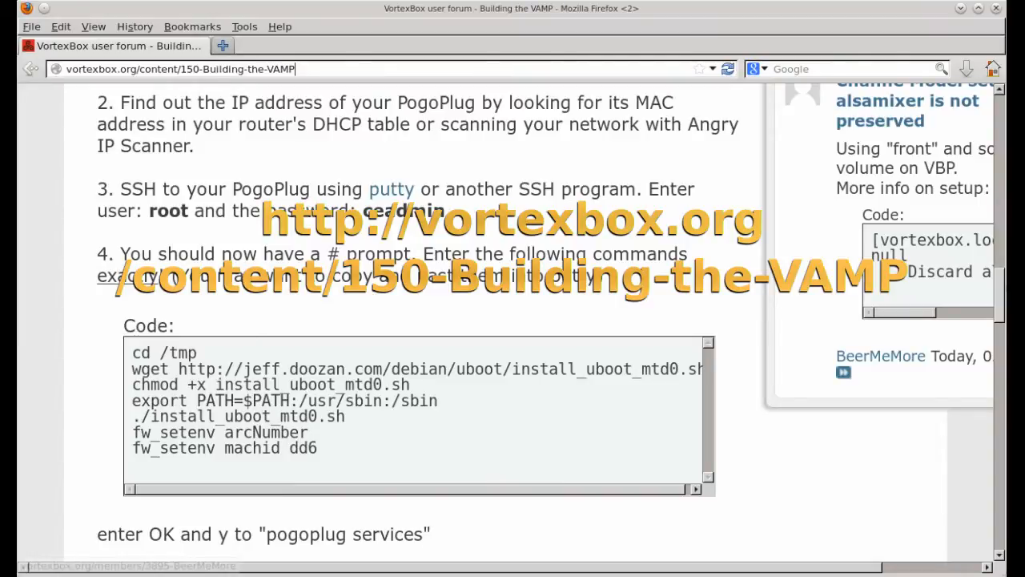
Step: Scroll further down the VortexBox 'Building the VAMP' guide to read its remaining setup steps
scroll(down, 3)
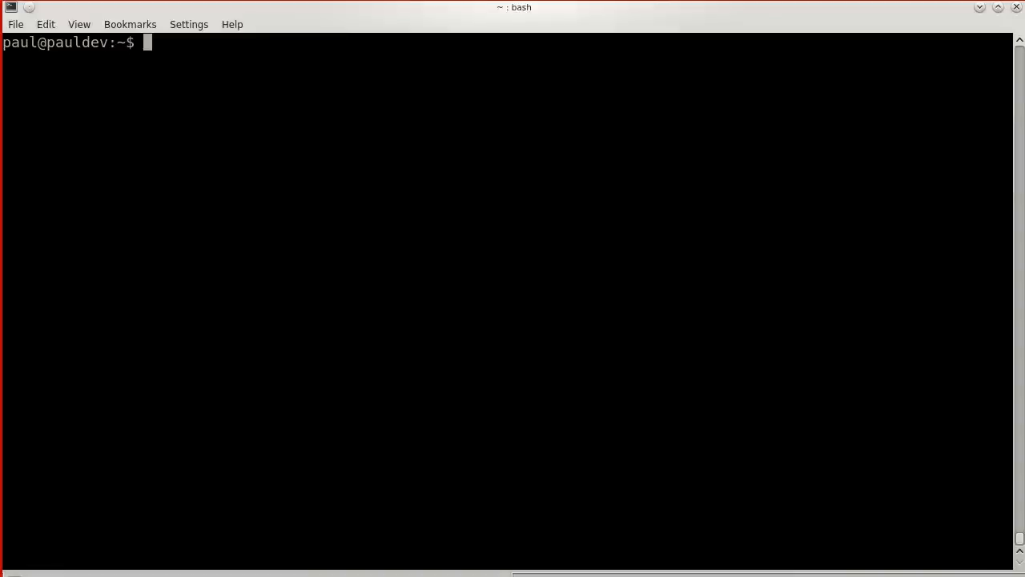
Step: SSH into the PogoPlug as root at 192.168.0.101, enter the password, and start typing alsamixer
text(ssh root@)
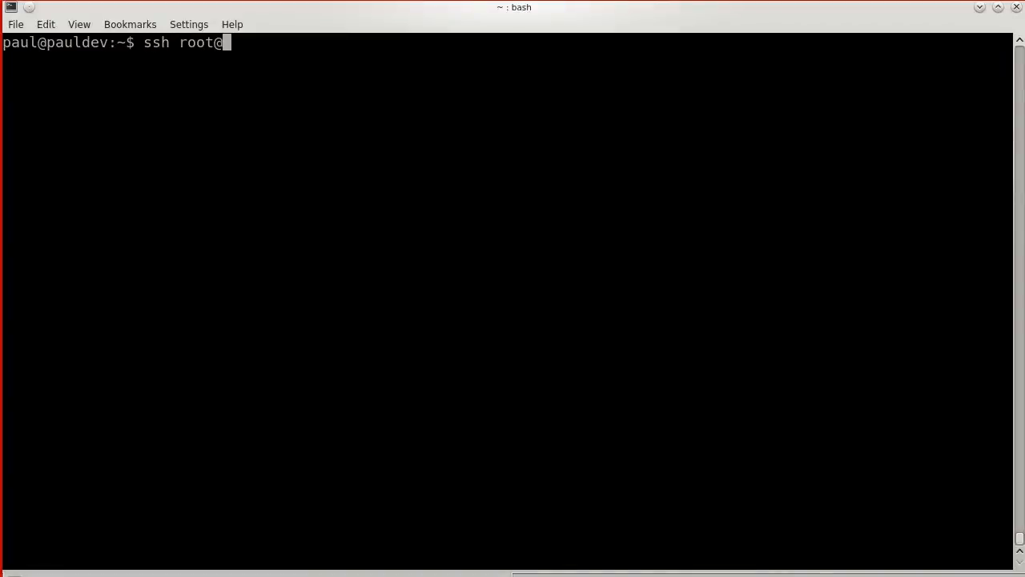
text(192.16)
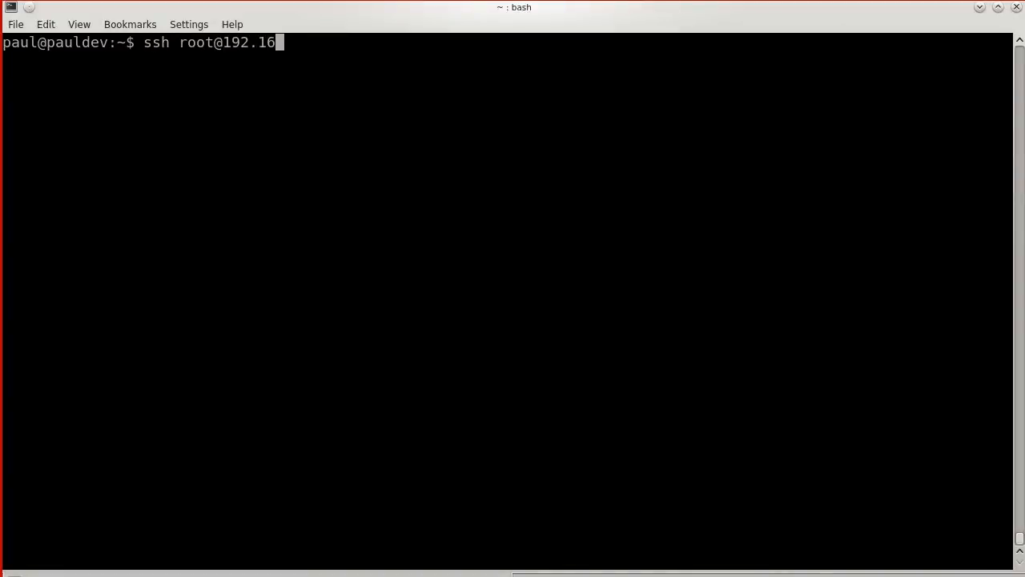
text(8.0.101)
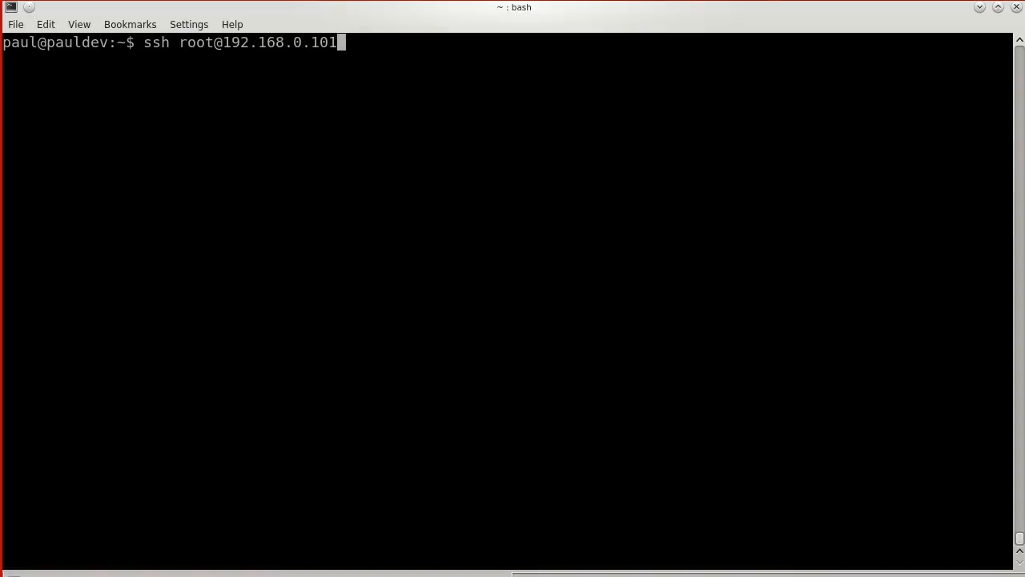
key(Return)
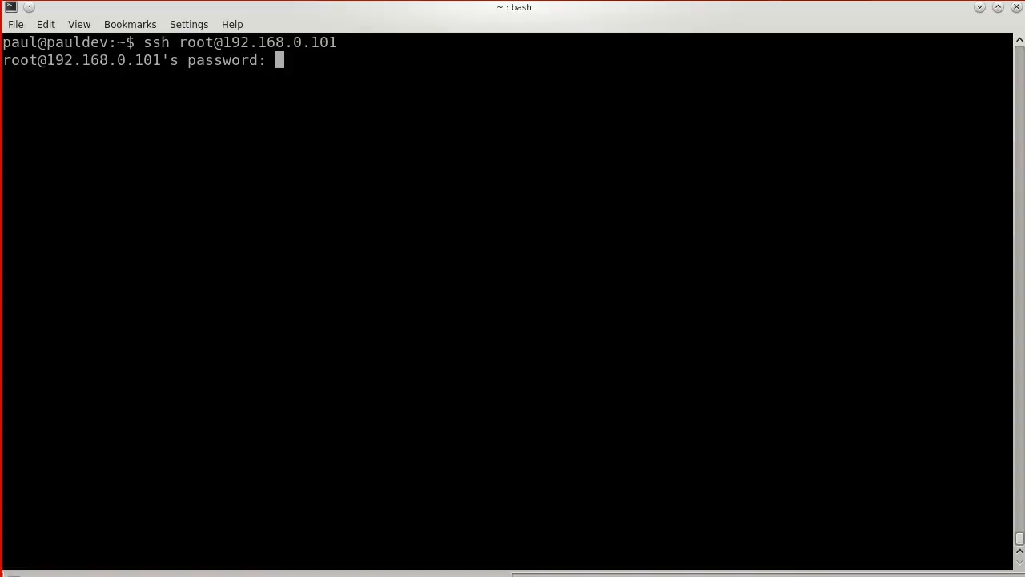
key(Return)
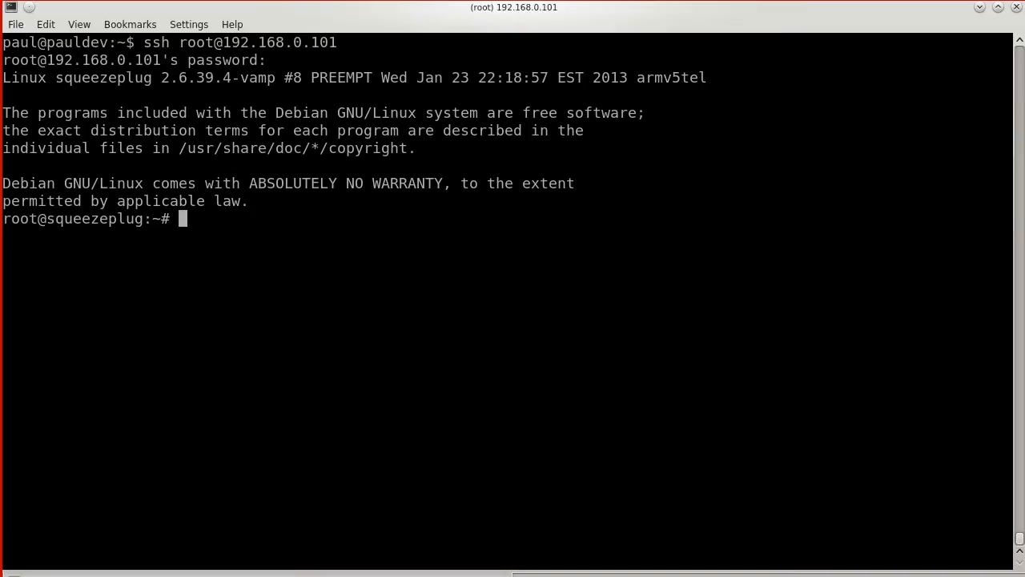
text(alsam)
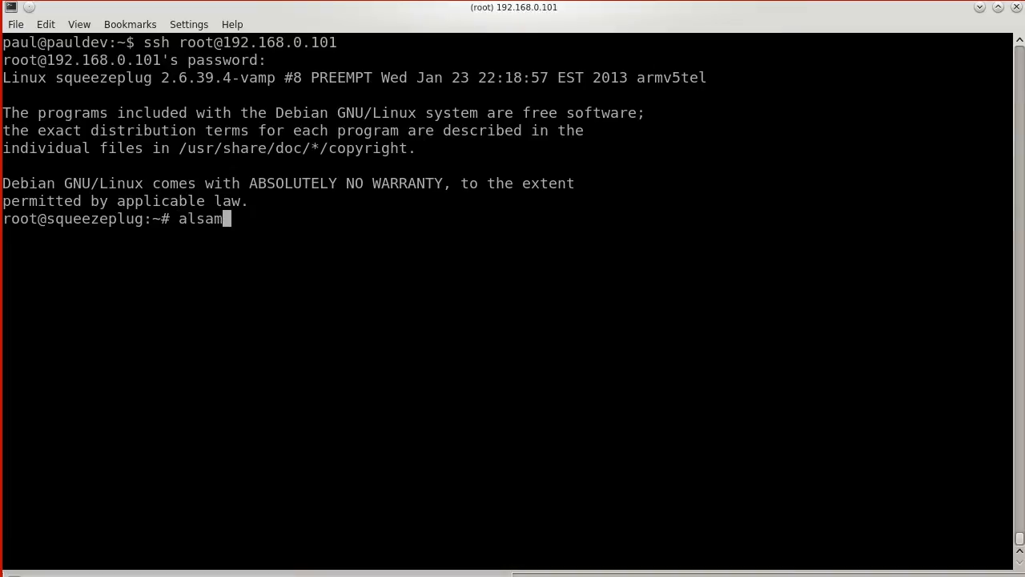
Step: Run alsamixer, nudge the USB Speaker level back to 66, and exit to the shell
key(Return)
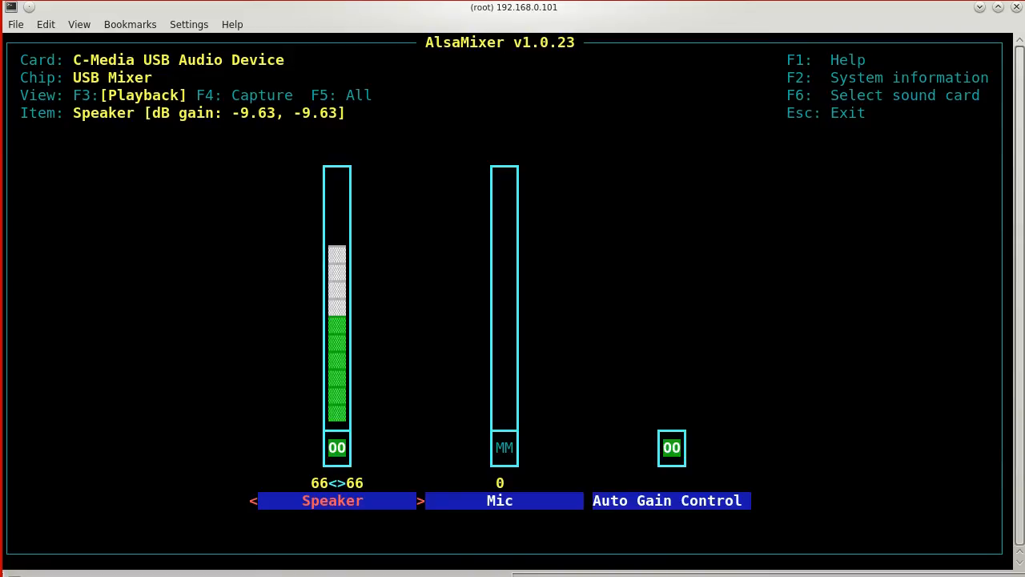
key(Right)
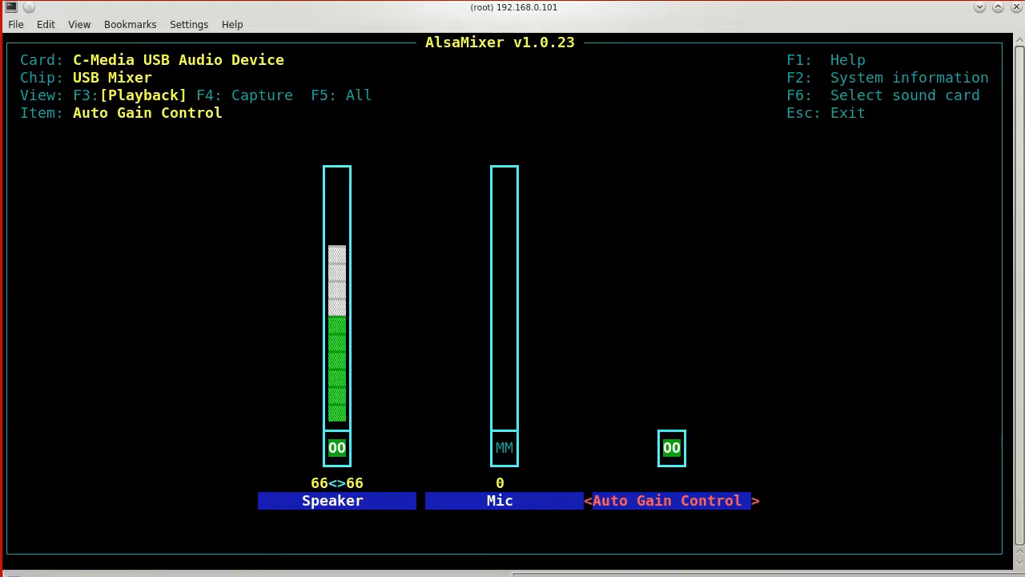
key(Left)
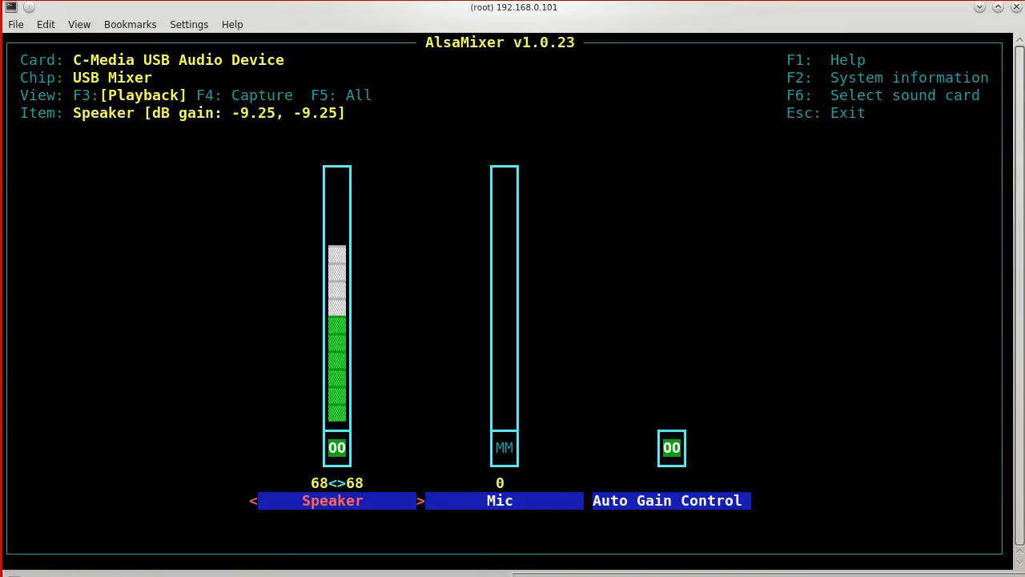
key(Down)
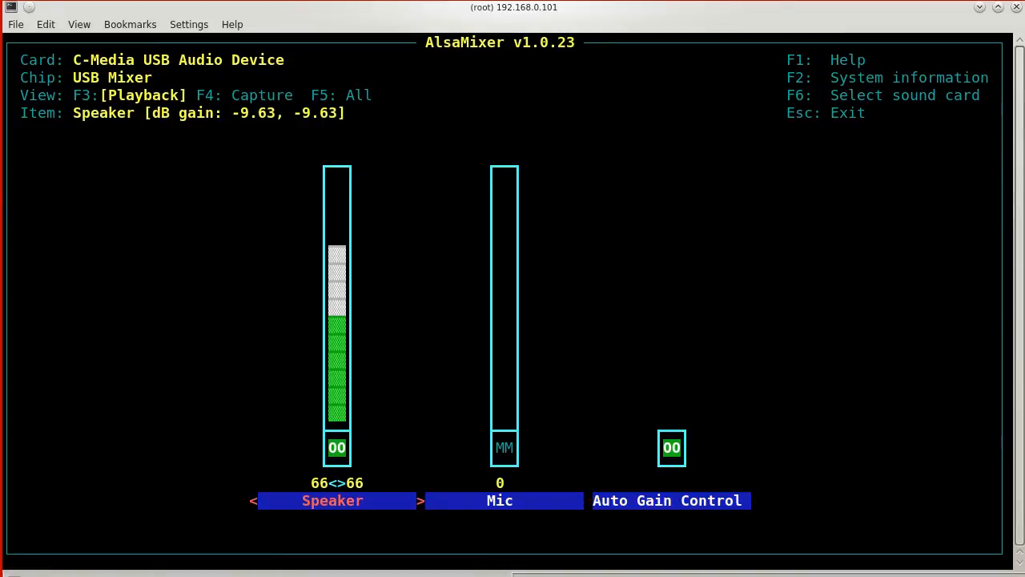
key(Escape)
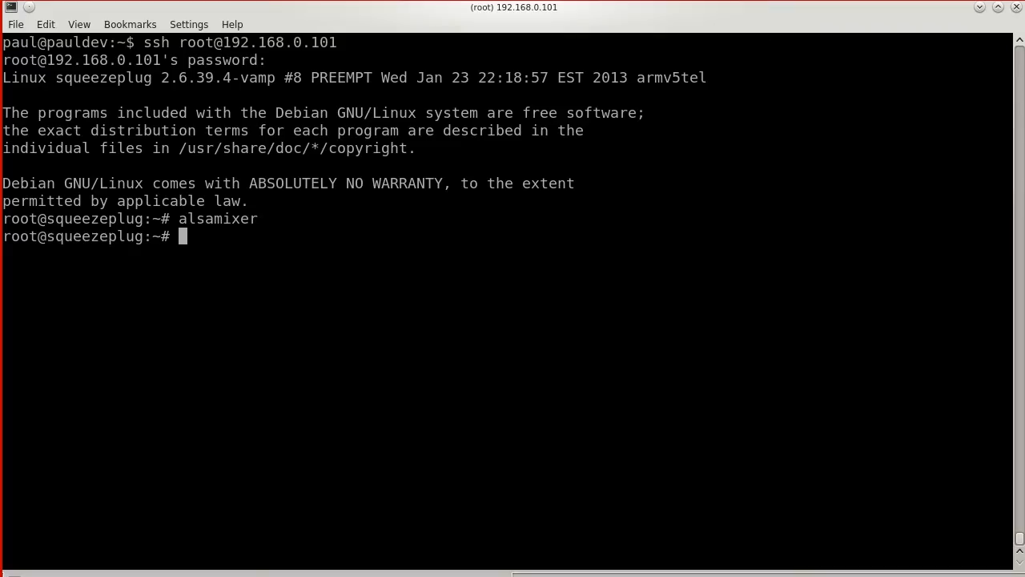
text(alsa)
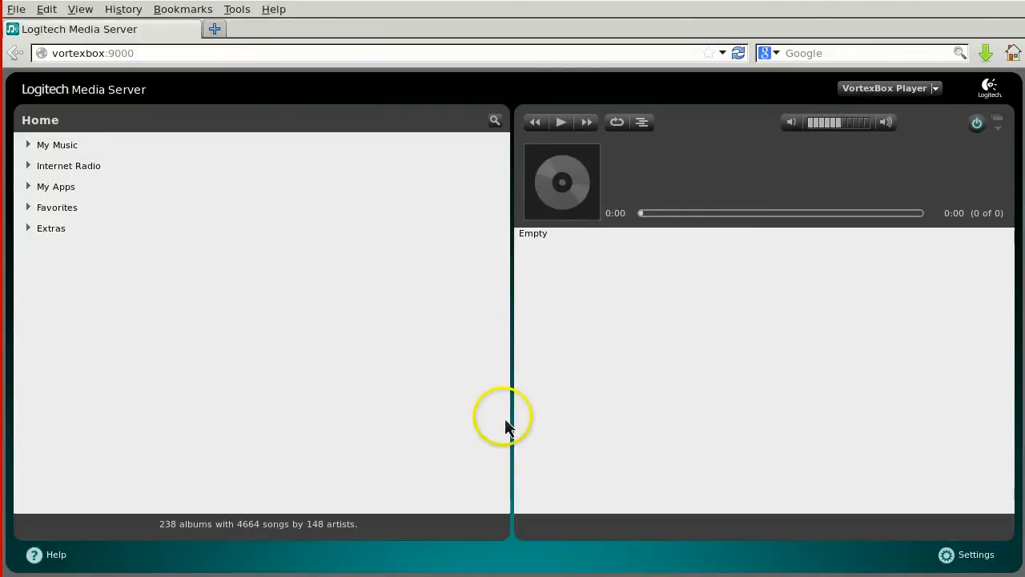
mouse_move(881, 199)
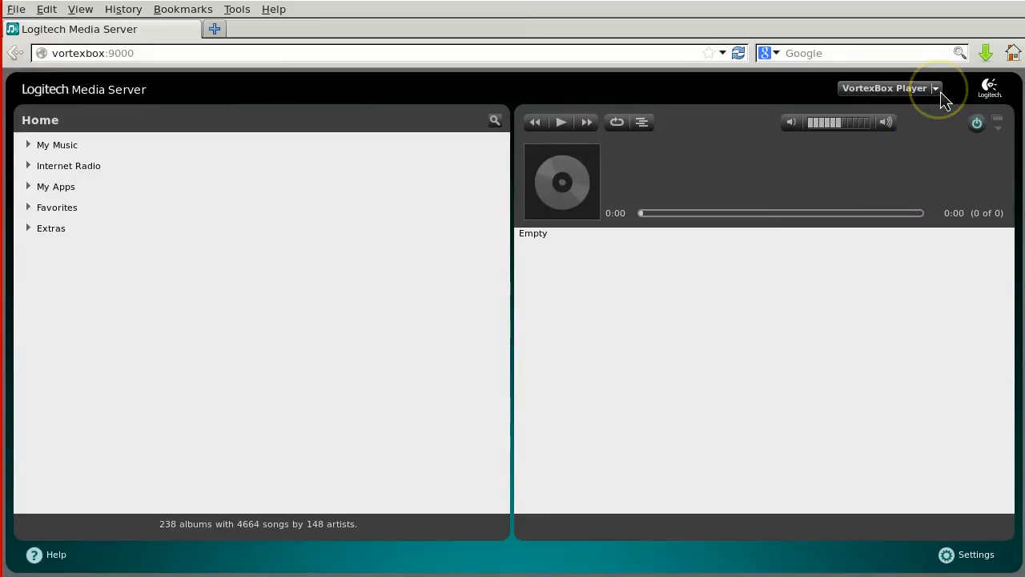
Step: Select VAMP as the playback player and open the MOG app under My Apps
click(936, 88)
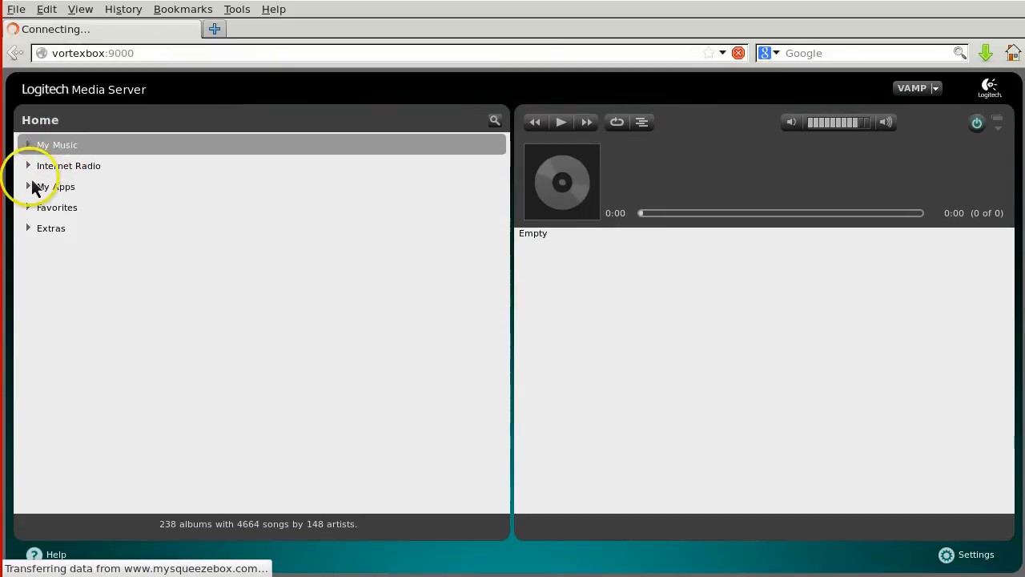
click(55, 186)
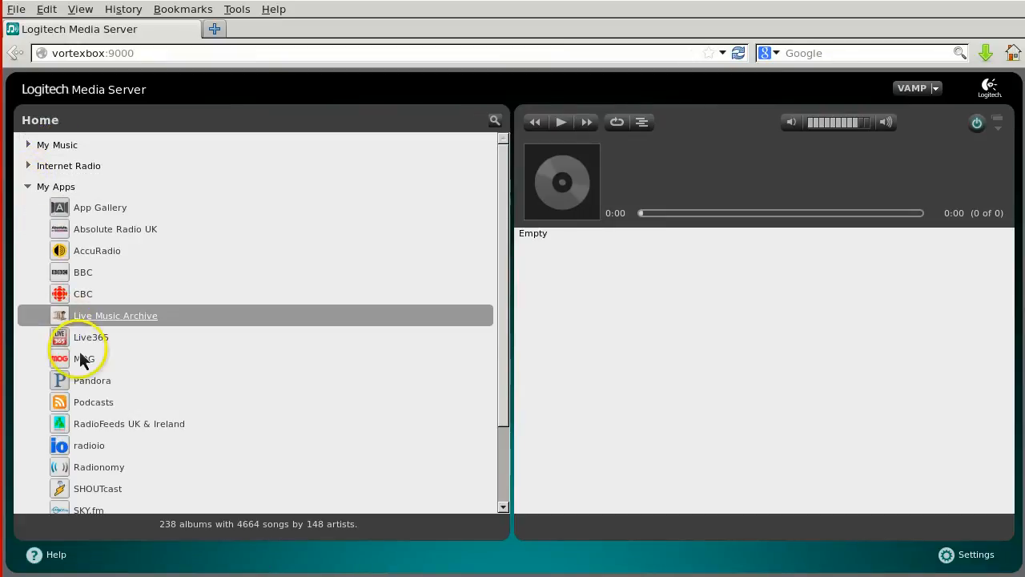
click(83, 359)
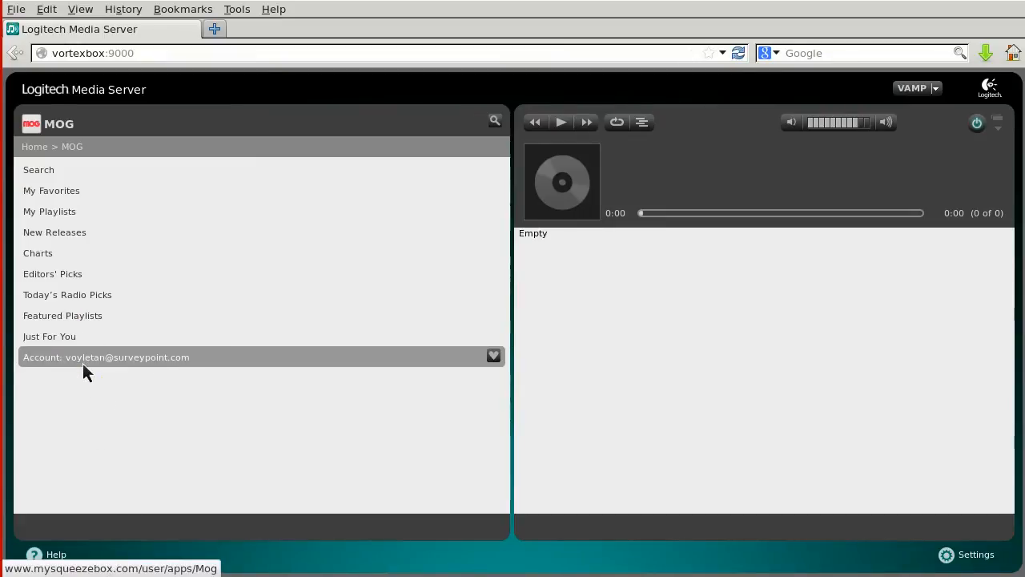
click(38, 253)
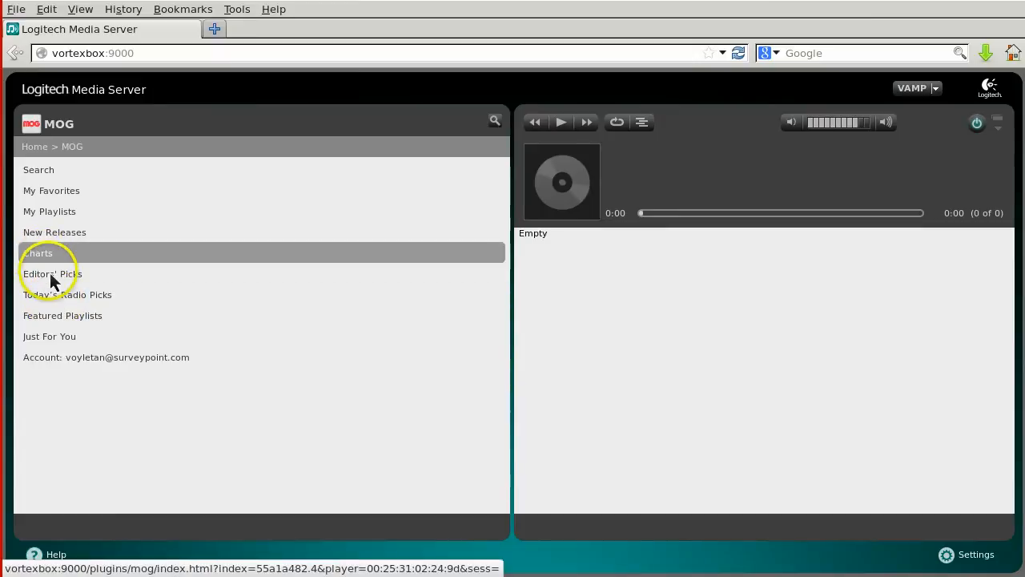
Step: Open MOG's Editors' Picks and play the Manassas (1972) album on the VAMP
click(53, 272)
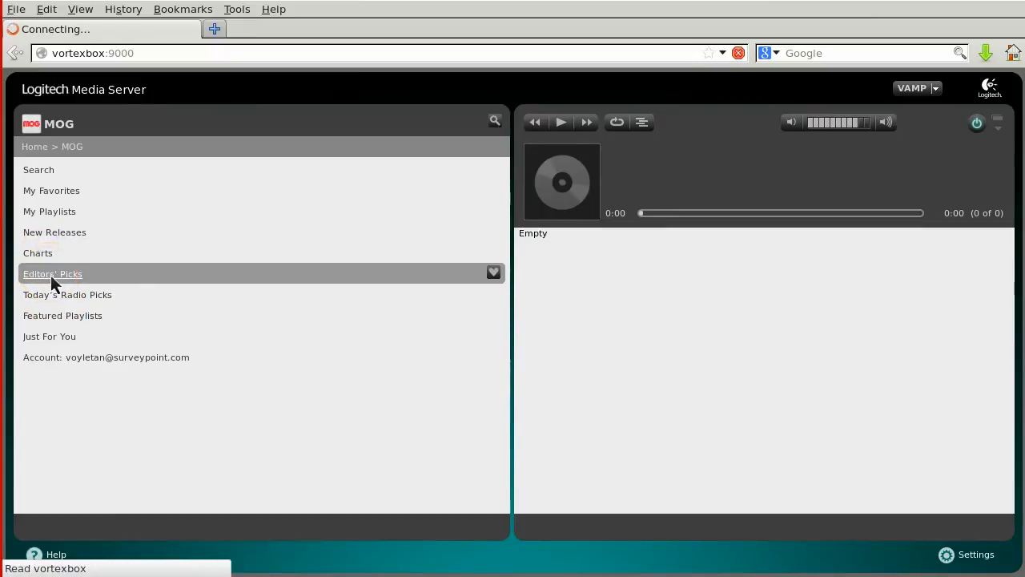
click(53, 274)
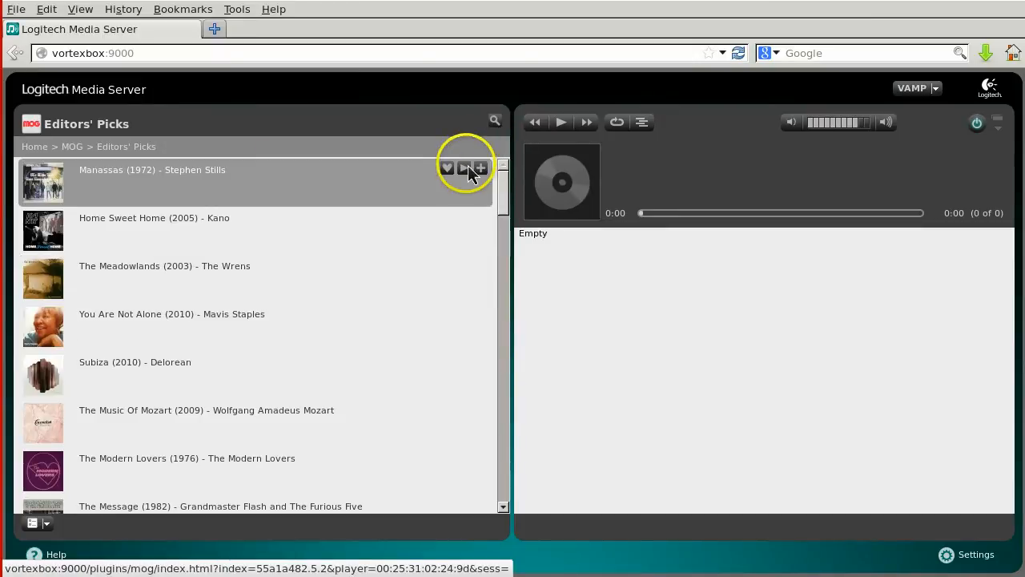
click(463, 169)
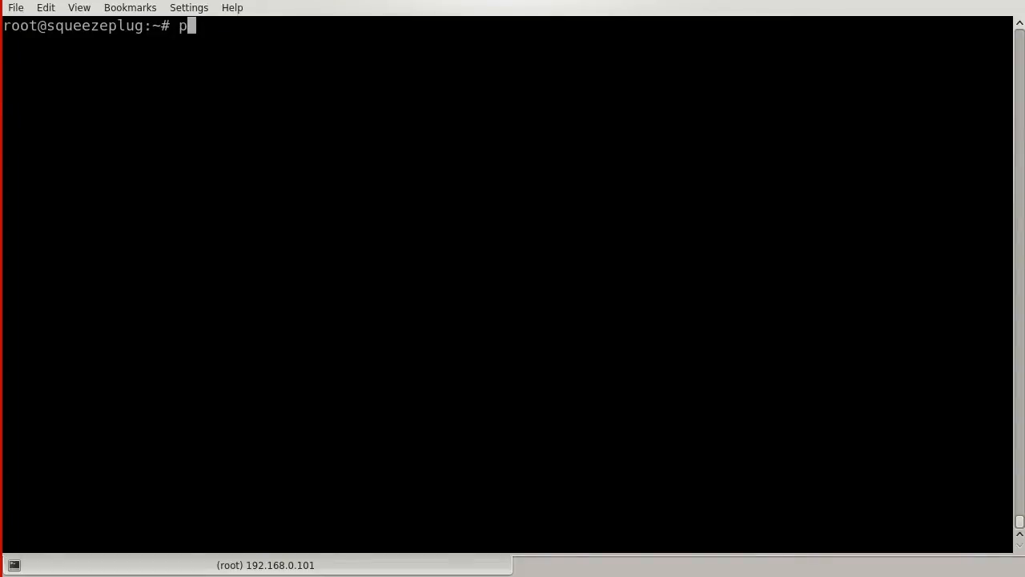
Step: Find the running squeezelite process with pgrep and kill PID 16069
text(grep squeezelite)
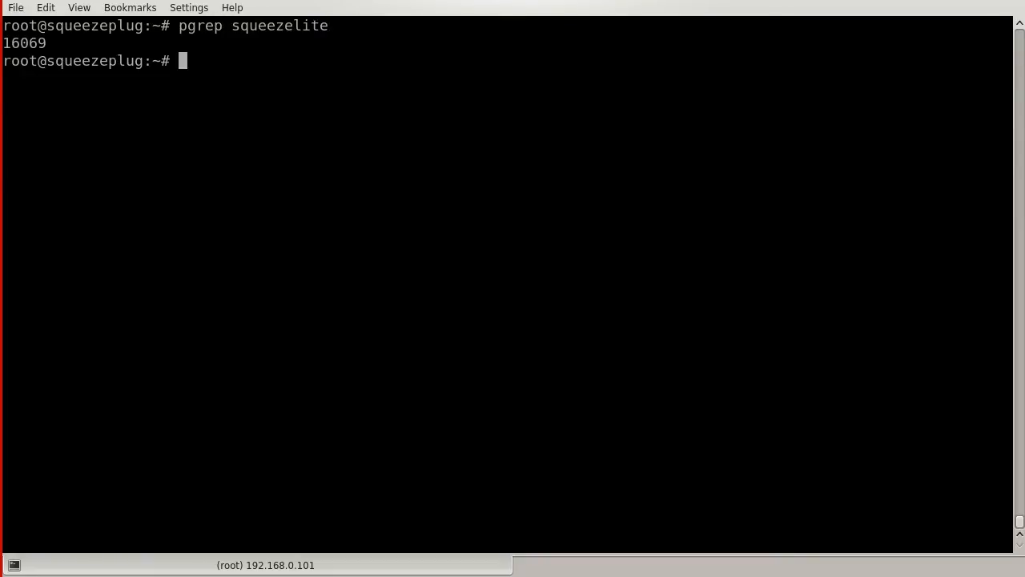
text(kill)
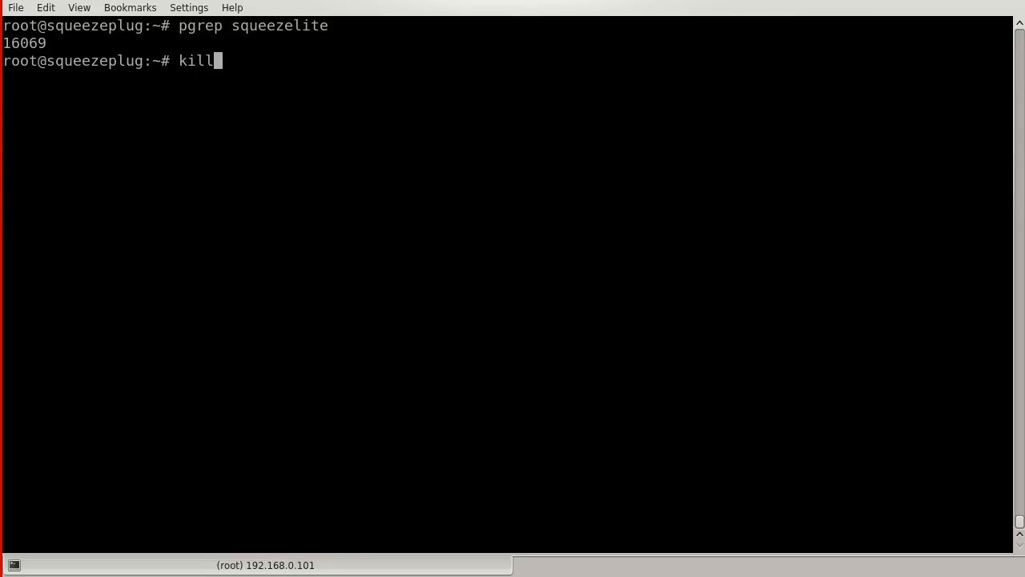
text(16069)
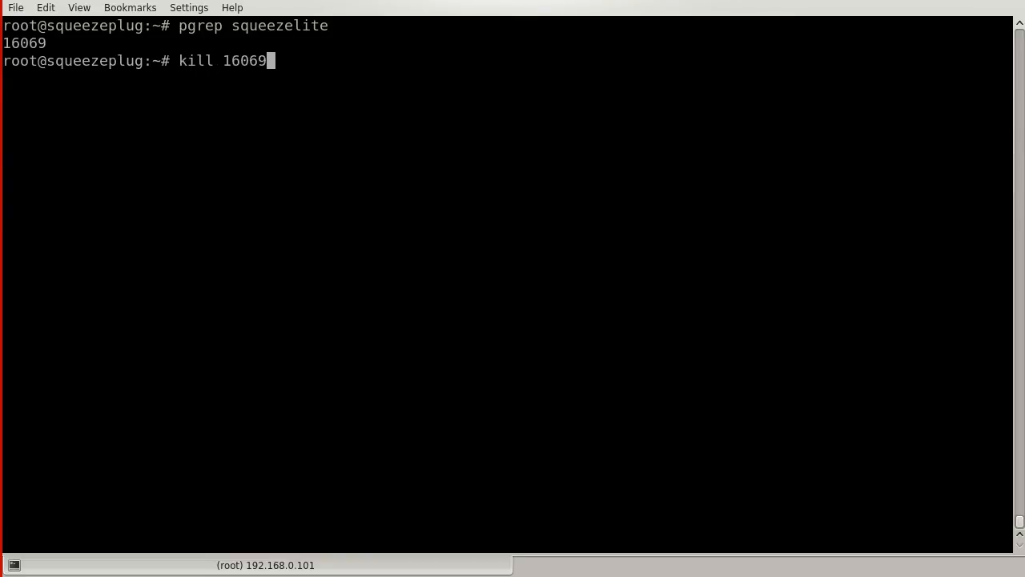
key(Return)
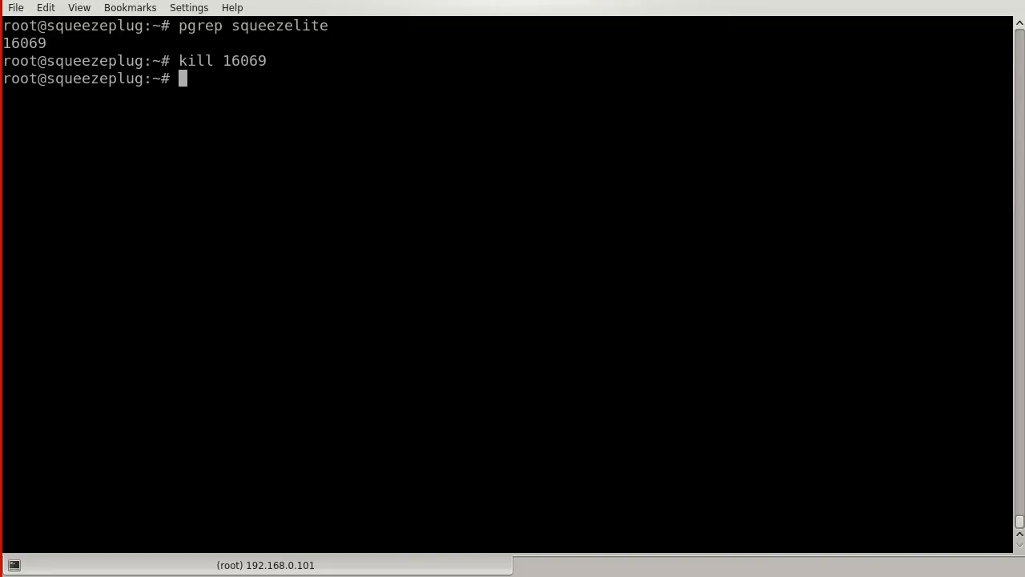
Step: Relaunch /usr/sbin/squeezelite in the background as a player named VAMP
text(/usr/sbin/)
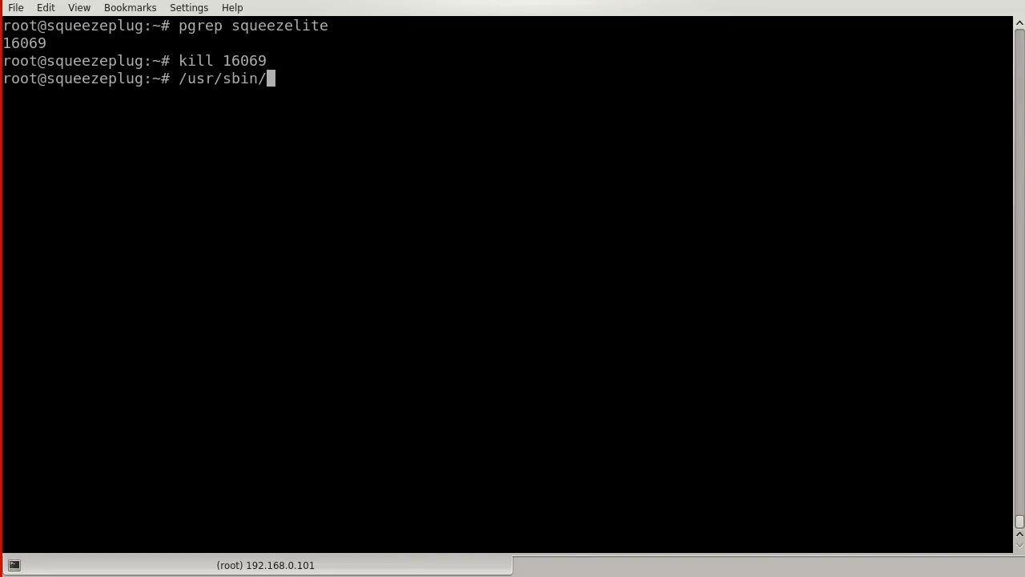
text(squeezelite)
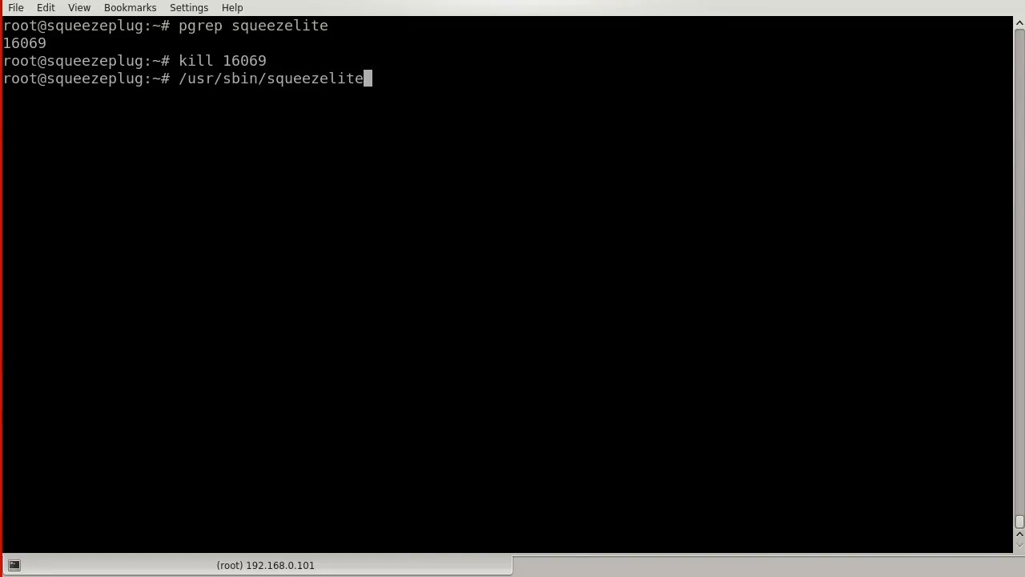
text(-n VAMP &)
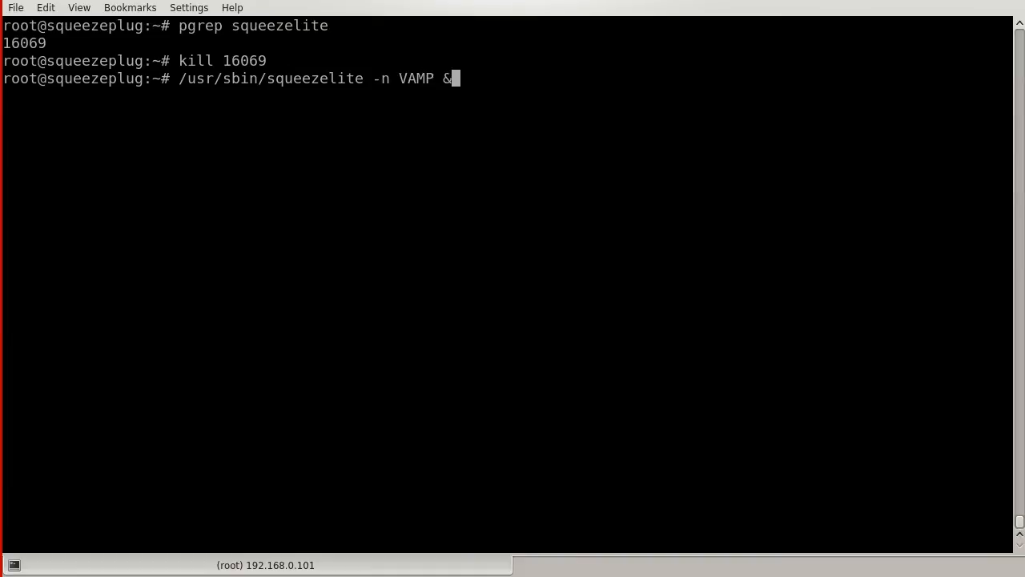
key(Return)
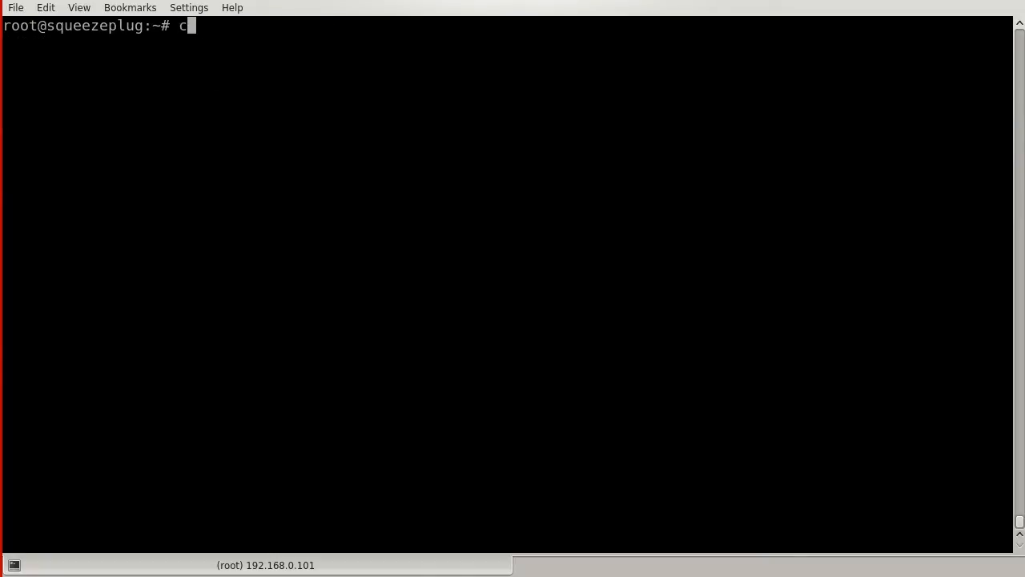
Step: Download the squeezelite-armv5te build into /root with wget, then change into /usr/sbin
key(Return)
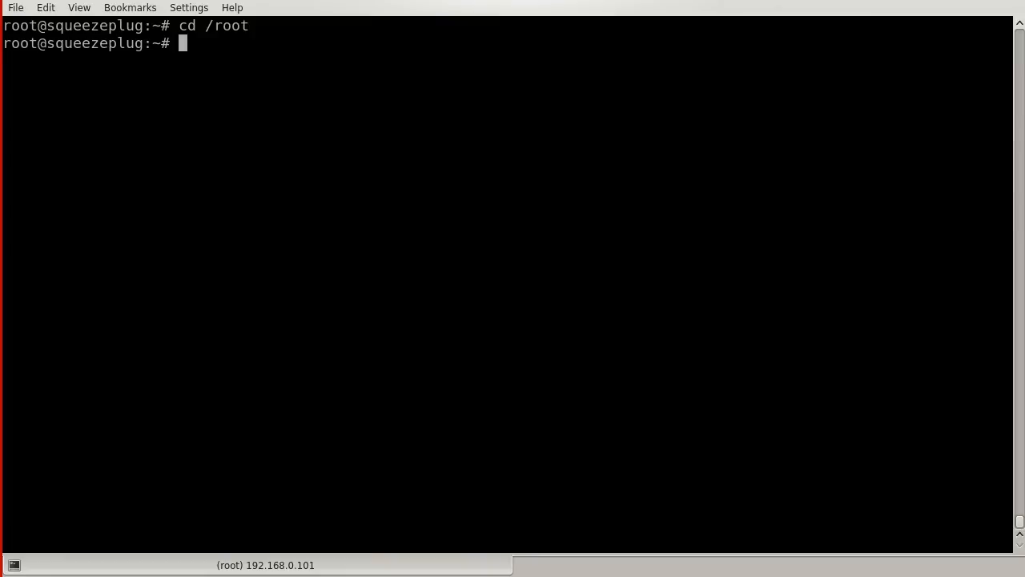
text(wget https://squeezelite.googlecode.com/files/squeezelite-armv5te)
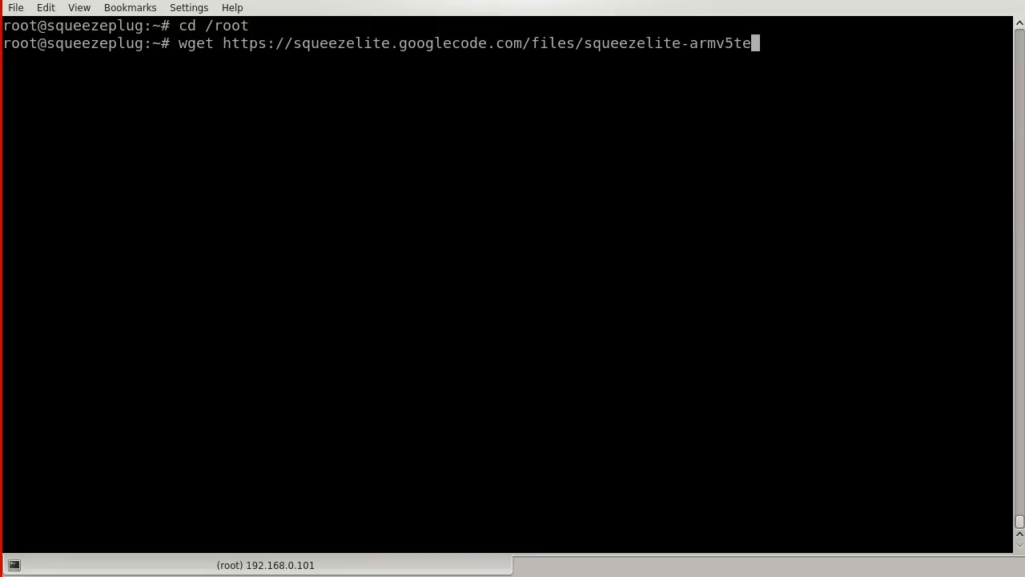
key(Return)
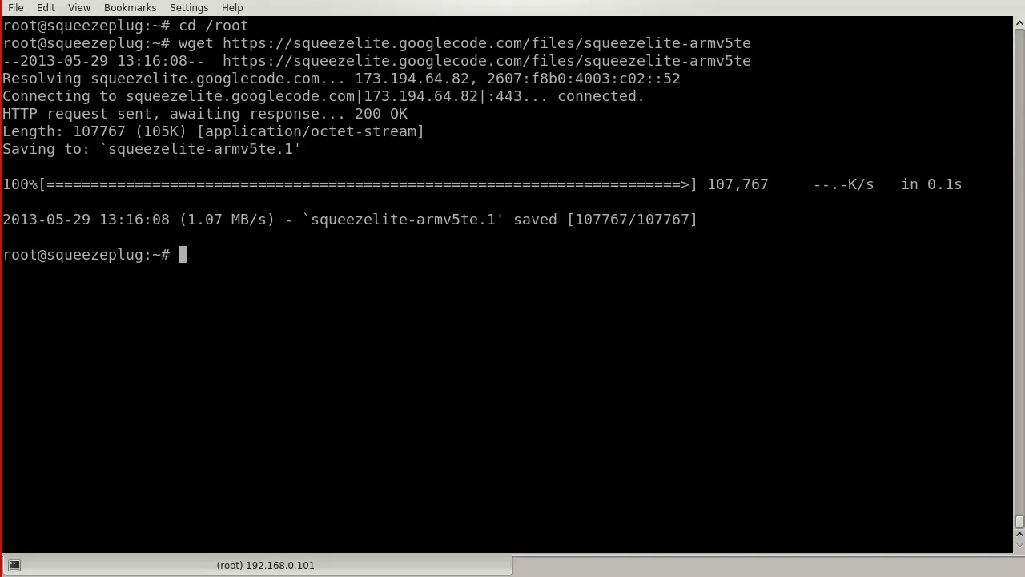
text(cd /usr)
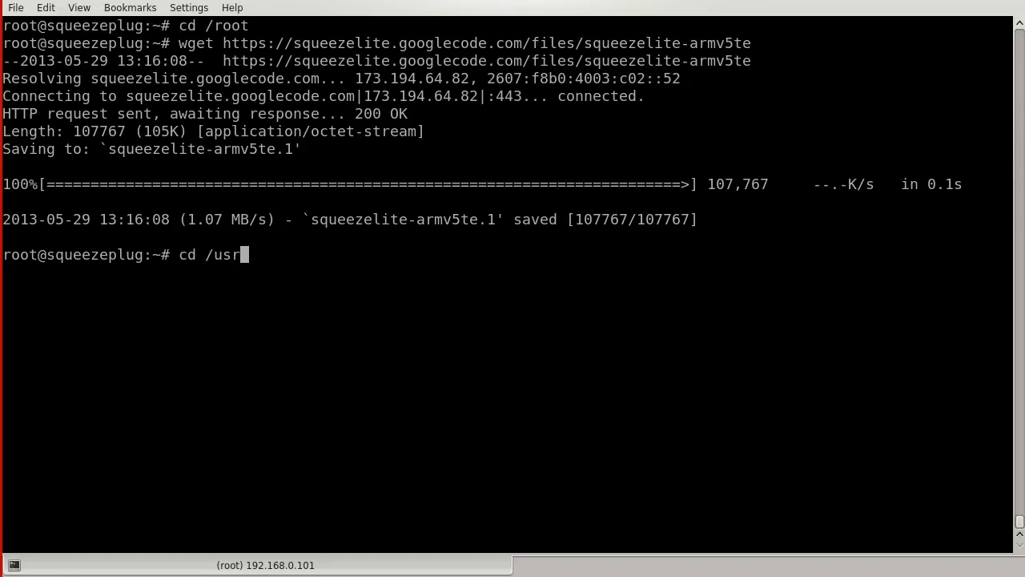
key(Return)
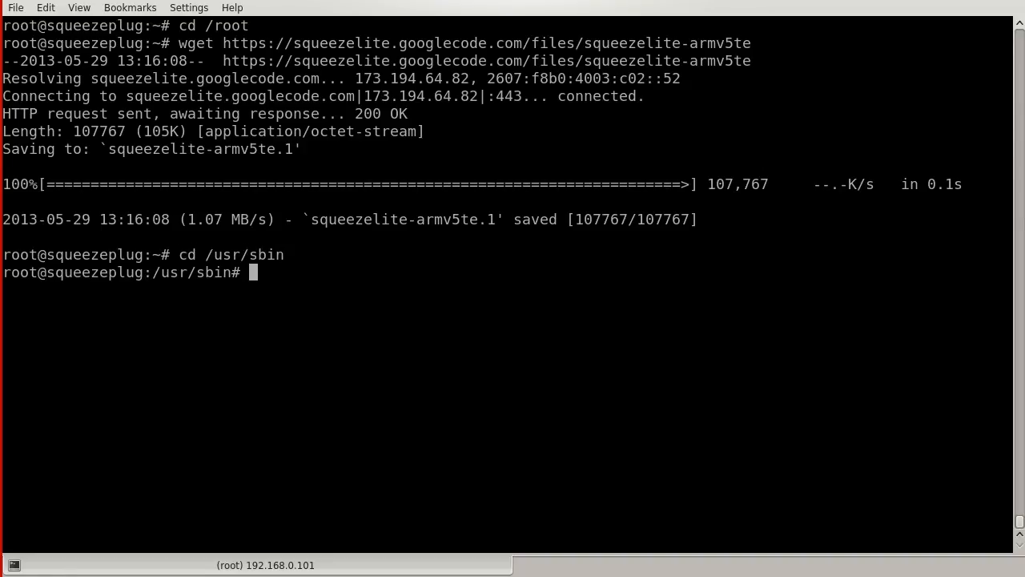
Step: Rename the old squeezelite binary to squeezelite.BACKUP
text(mv squeezelite)
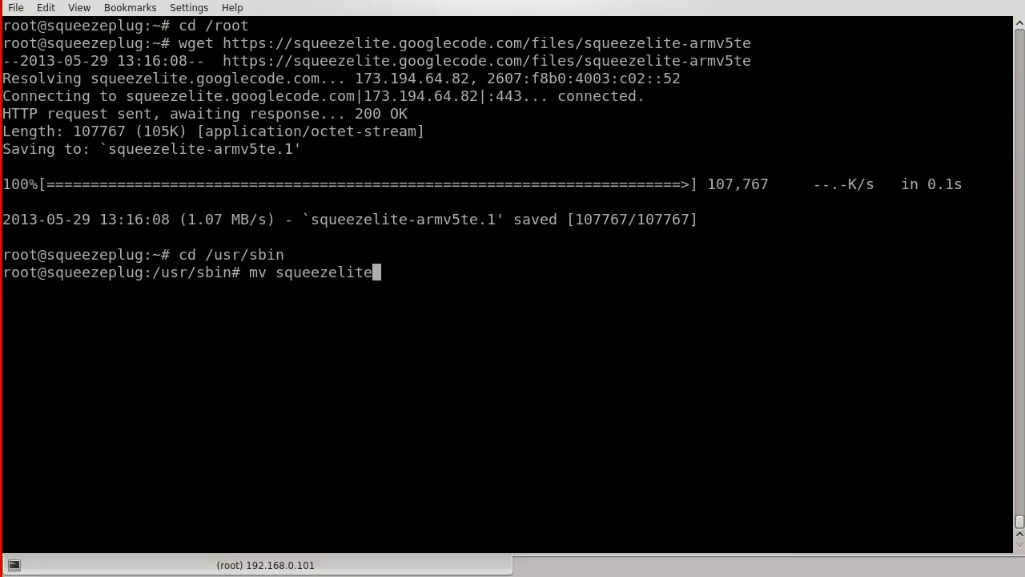
text(squeezelite)
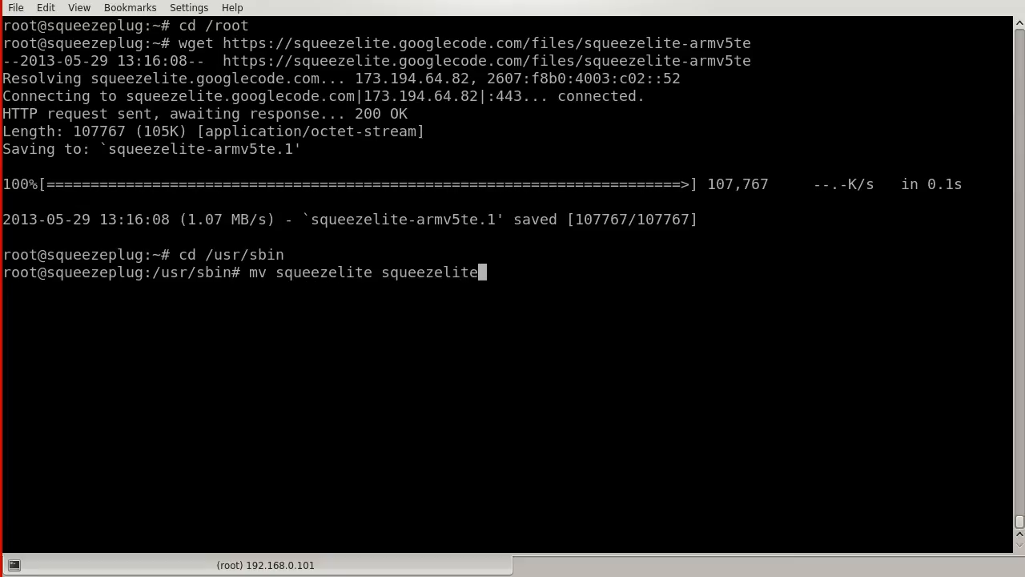
text(.BACKUP)
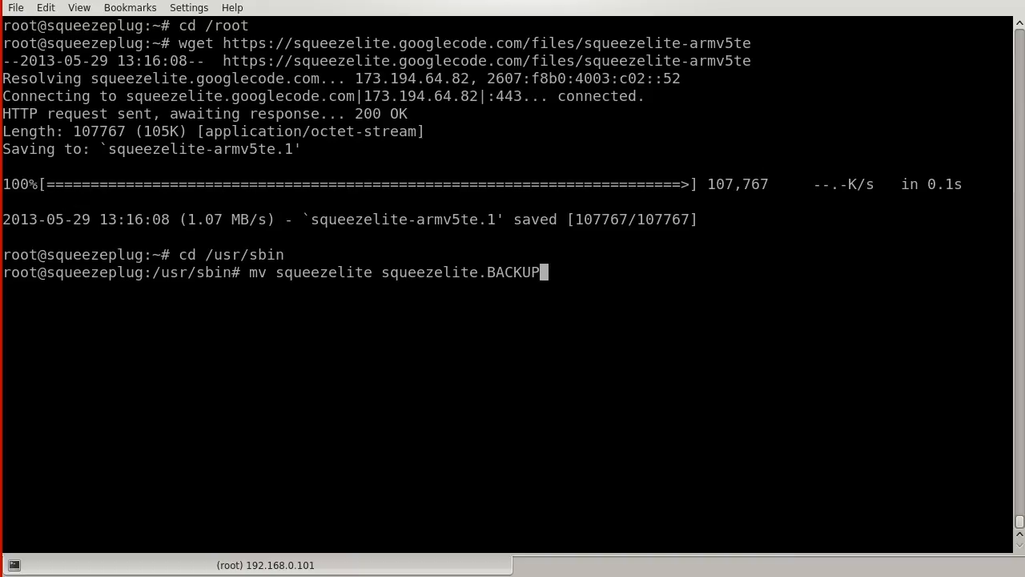
key(Return)
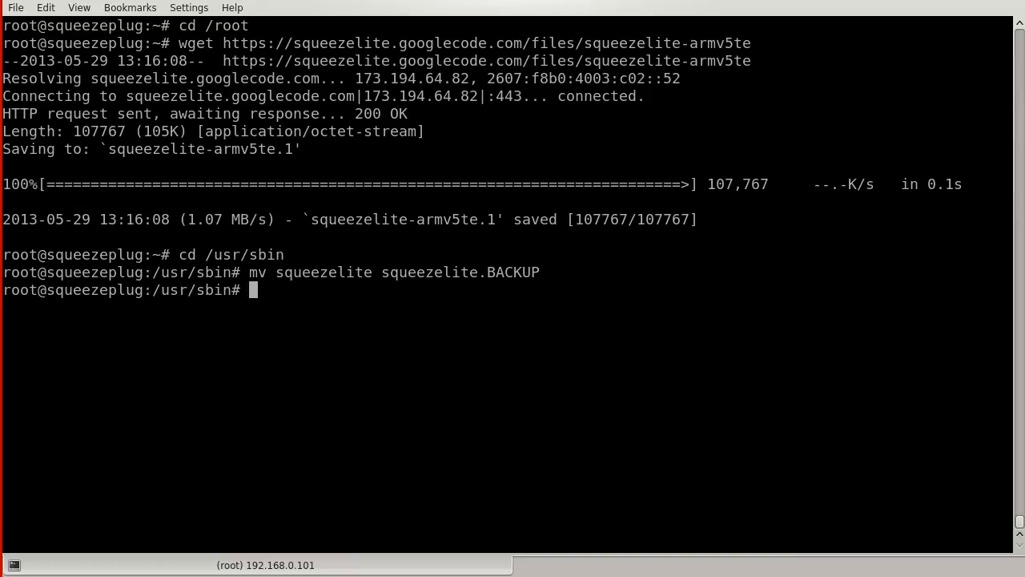
Step: Copy /root/squeezelite-armv5te in as squeezelite and make it executable with chmod u+x
text(cp /root/s)
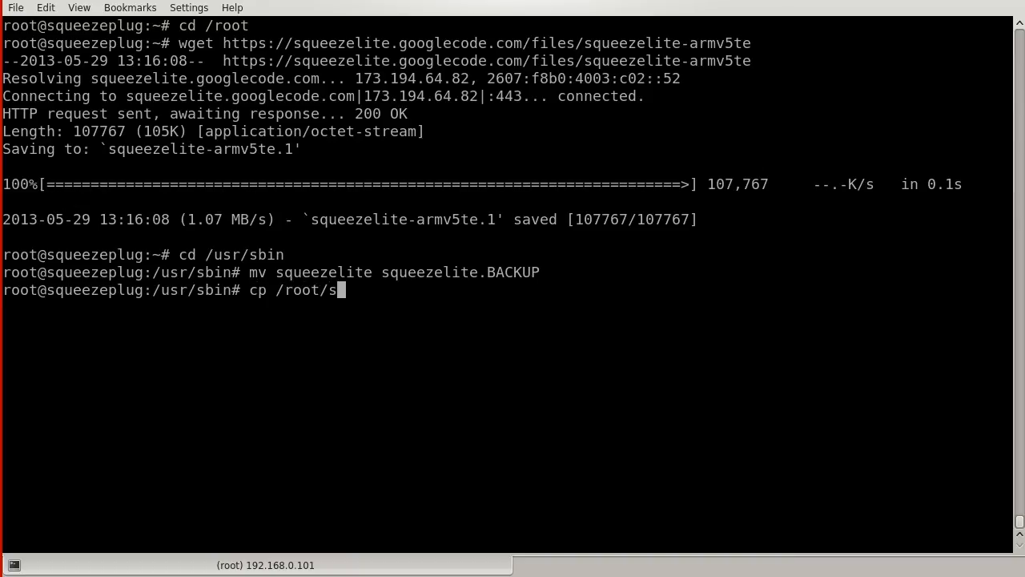
text(queezelite-)
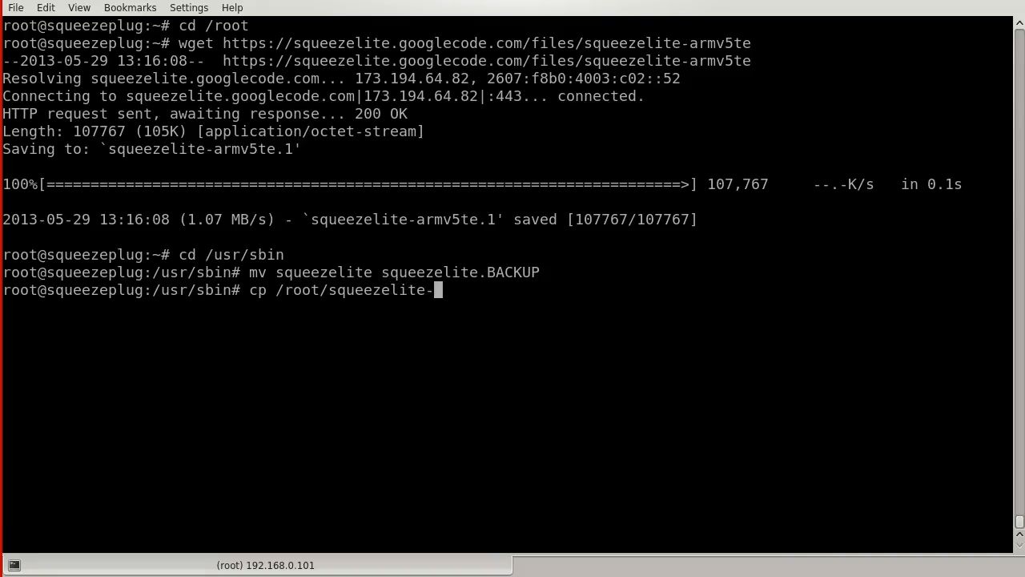
text(armv5te)
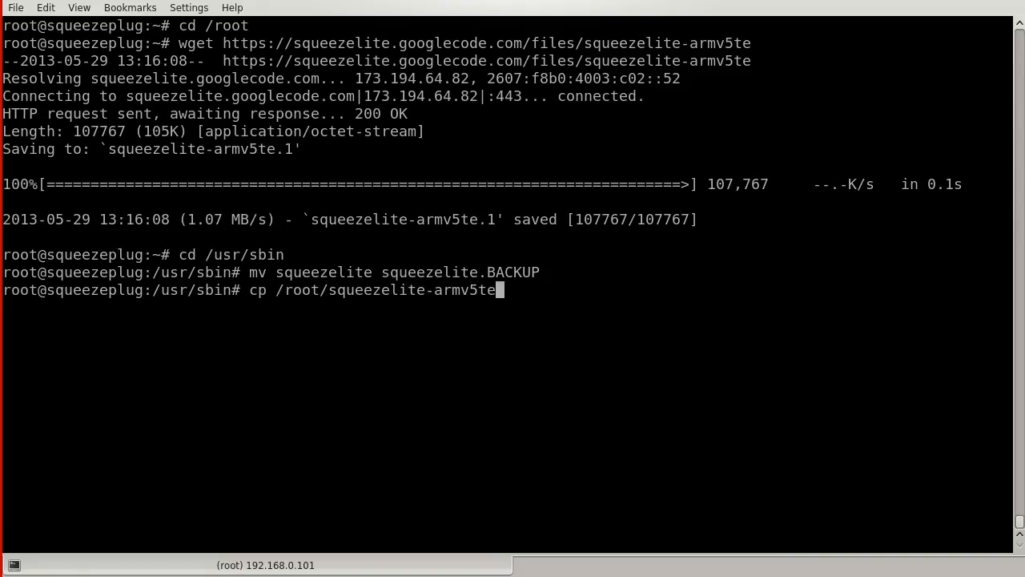
text(squeezelite)
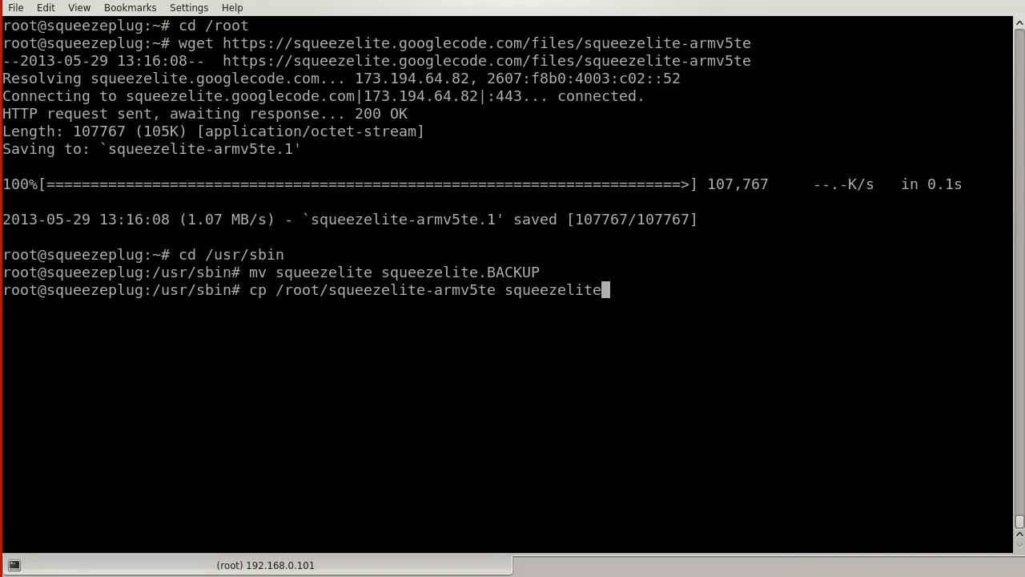
key(Return)
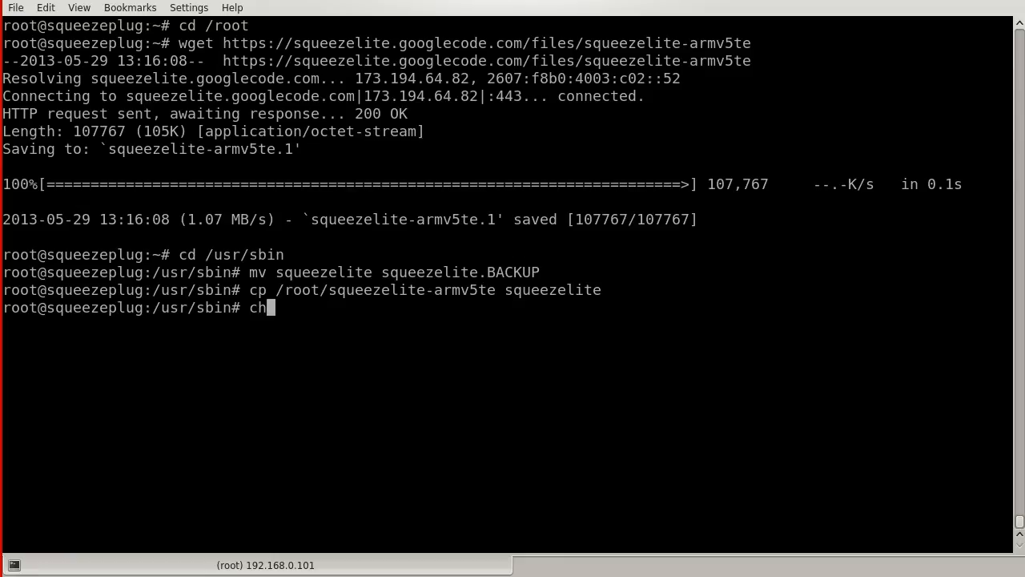
text(mod u+)
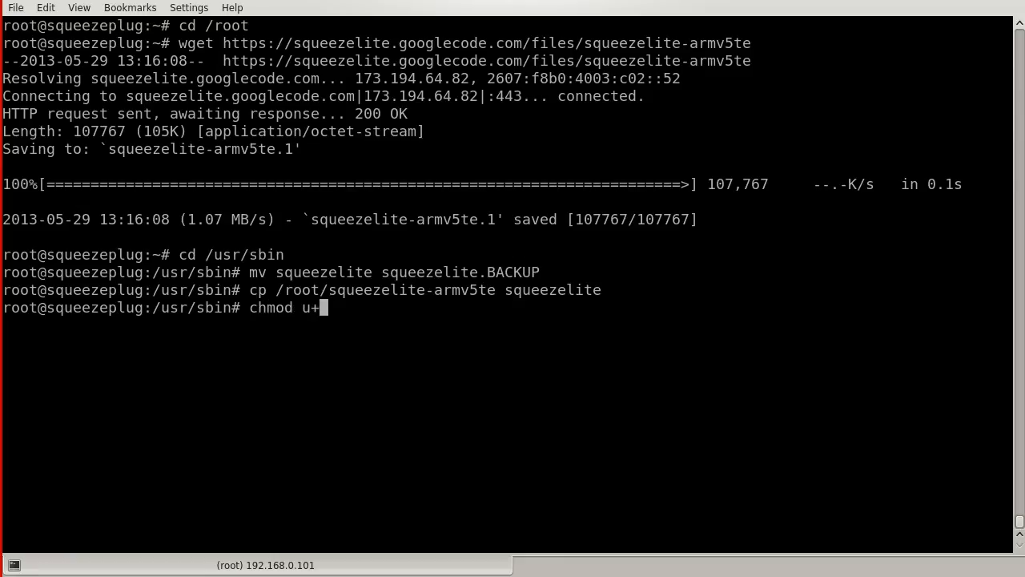
text(x squee)
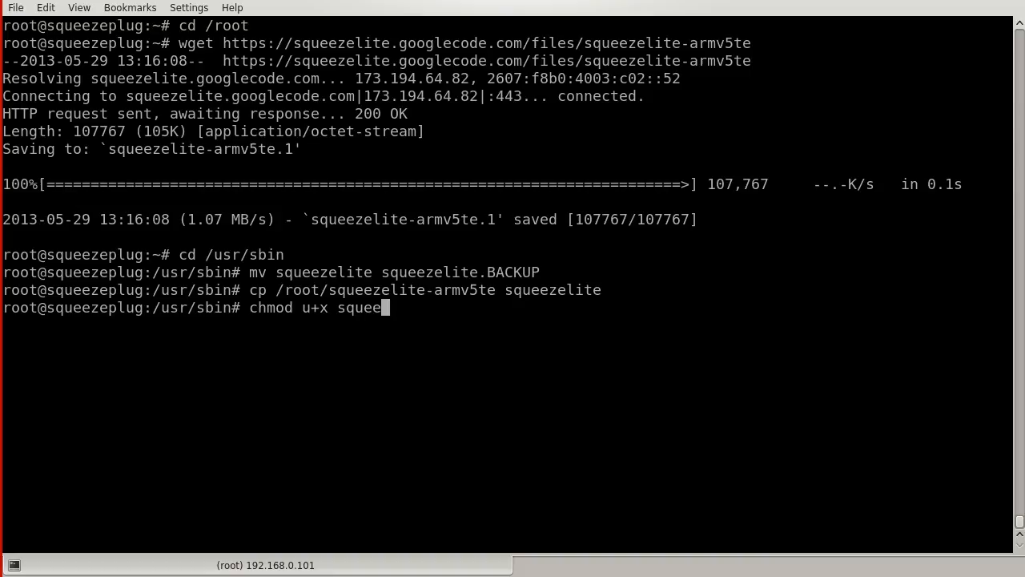
key(Return)
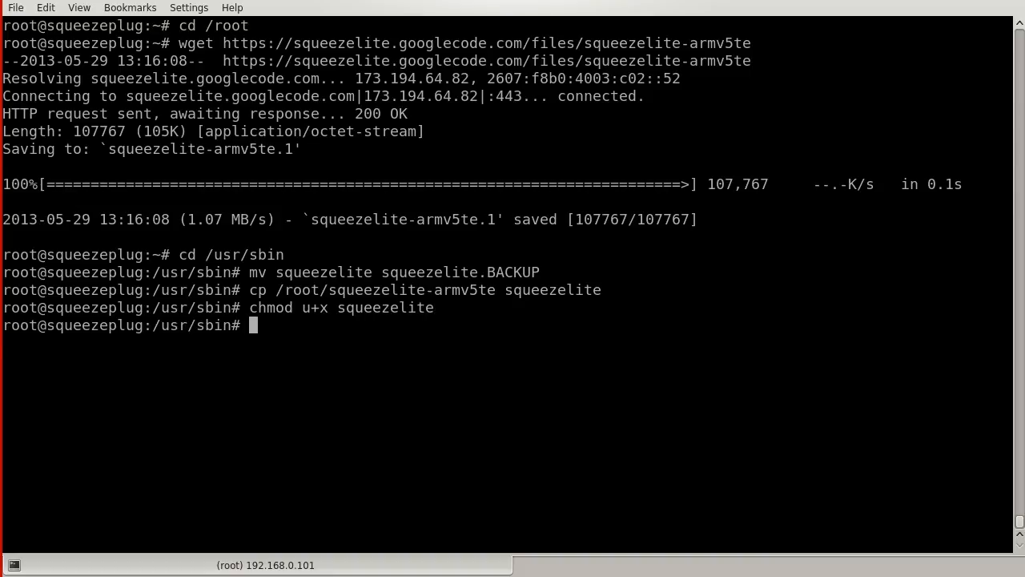